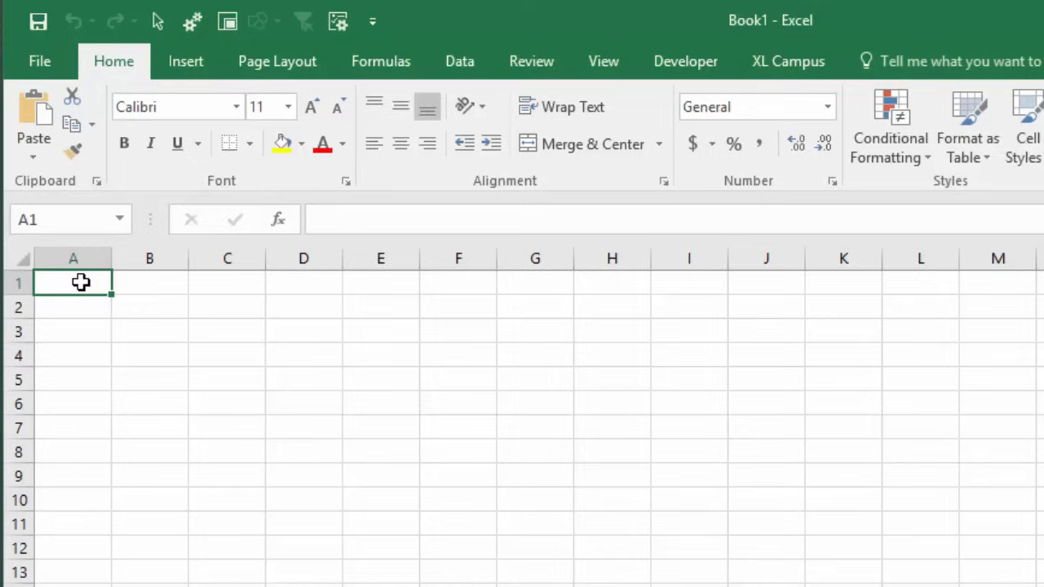
{"action": "mouse_move", "coordinate": [330, 227]}
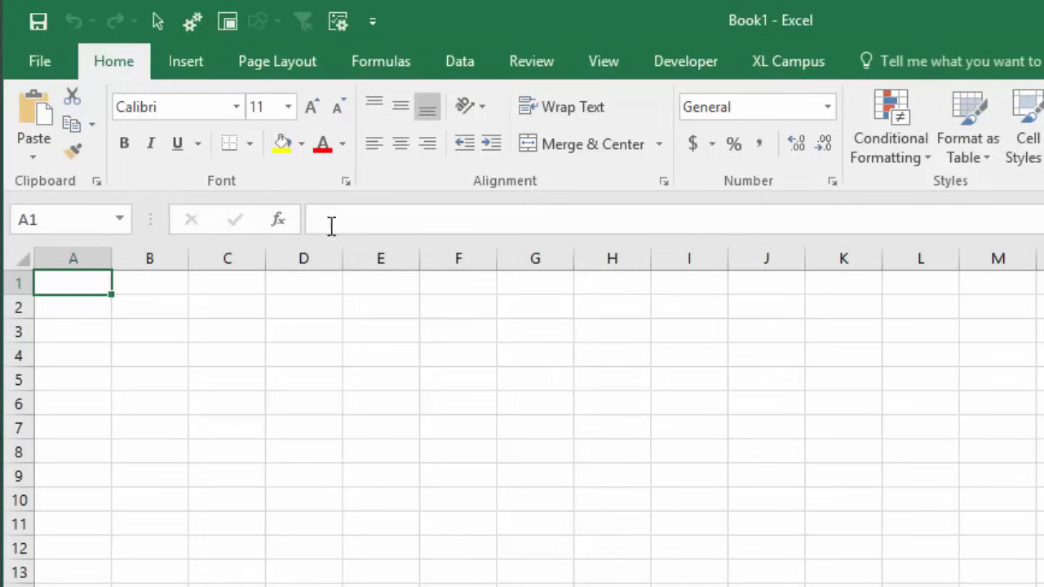
Show the XL Campus ribbon tab, which lists only the PivotPal tools
{"action": "left_click", "coordinate": [787, 61]}
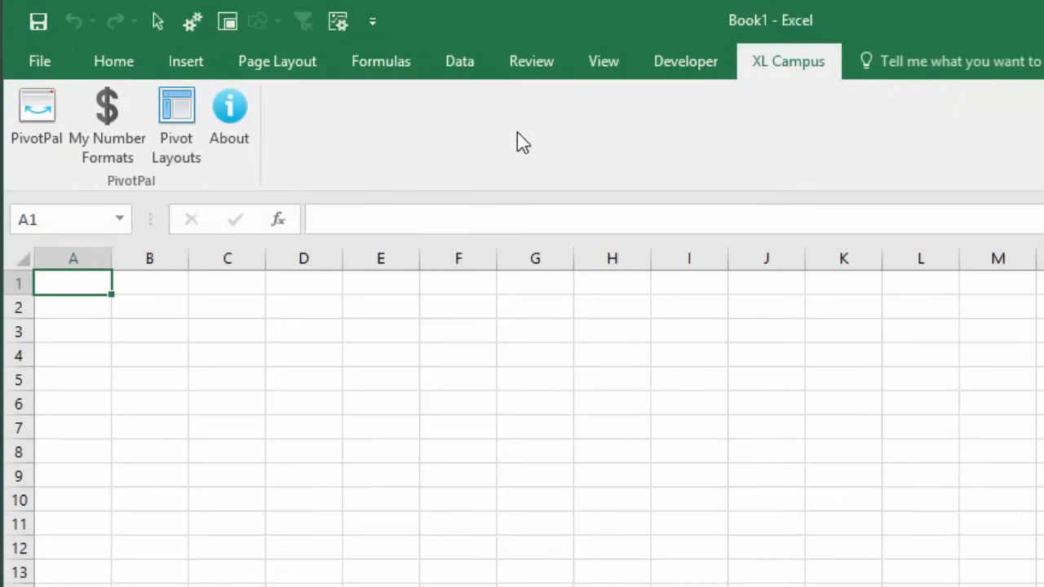
{"action": "mouse_move", "coordinate": [301, 153]}
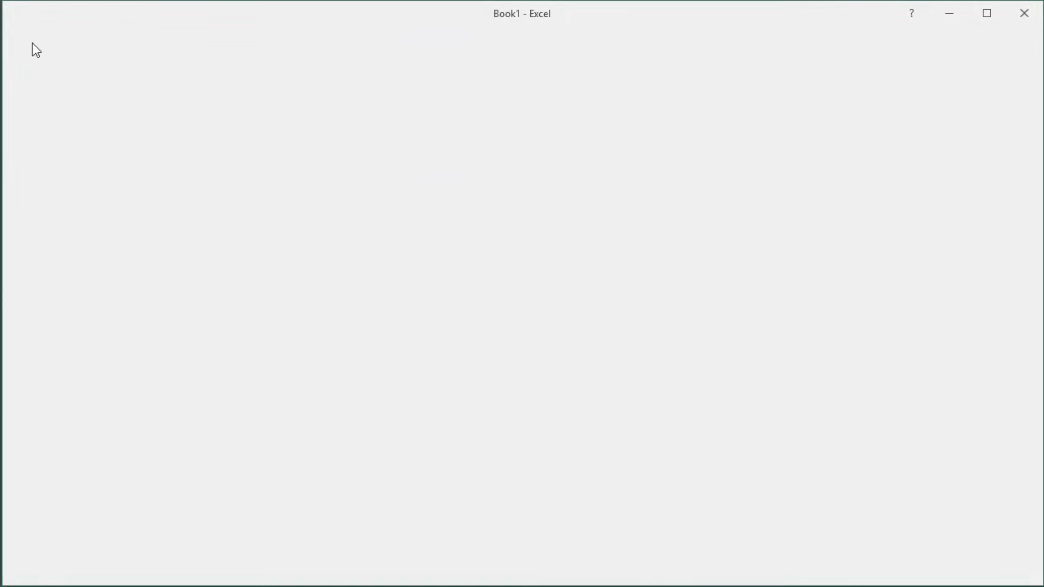
Open Excel Options from the File backstage
{"action": "left_click", "coordinate": [25, 33]}
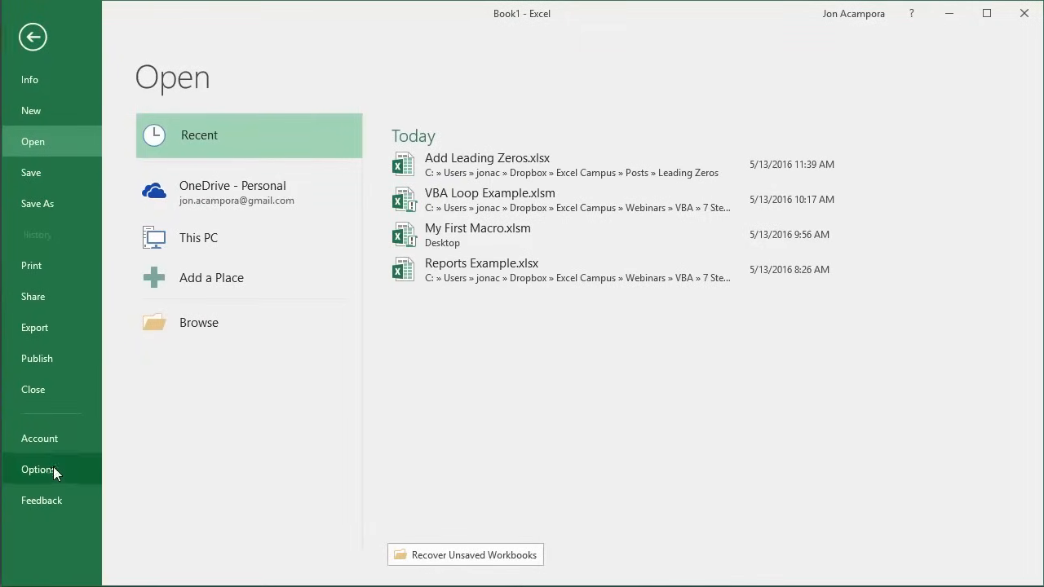
{"action": "left_click", "coordinate": [39, 469]}
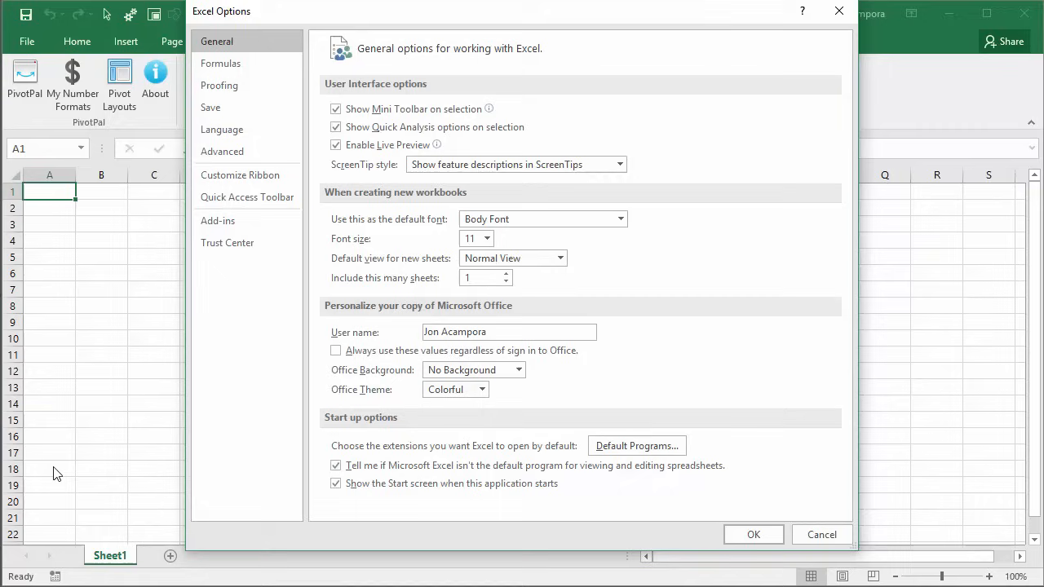
{"action": "mouse_move", "coordinate": [60, 447]}
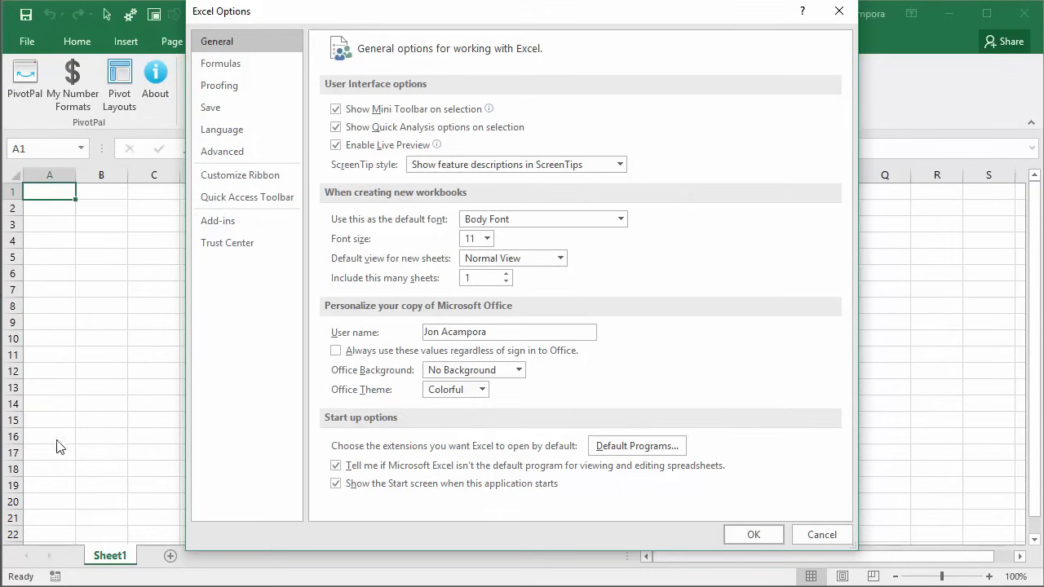
{"action": "mouse_move", "coordinate": [280, 24]}
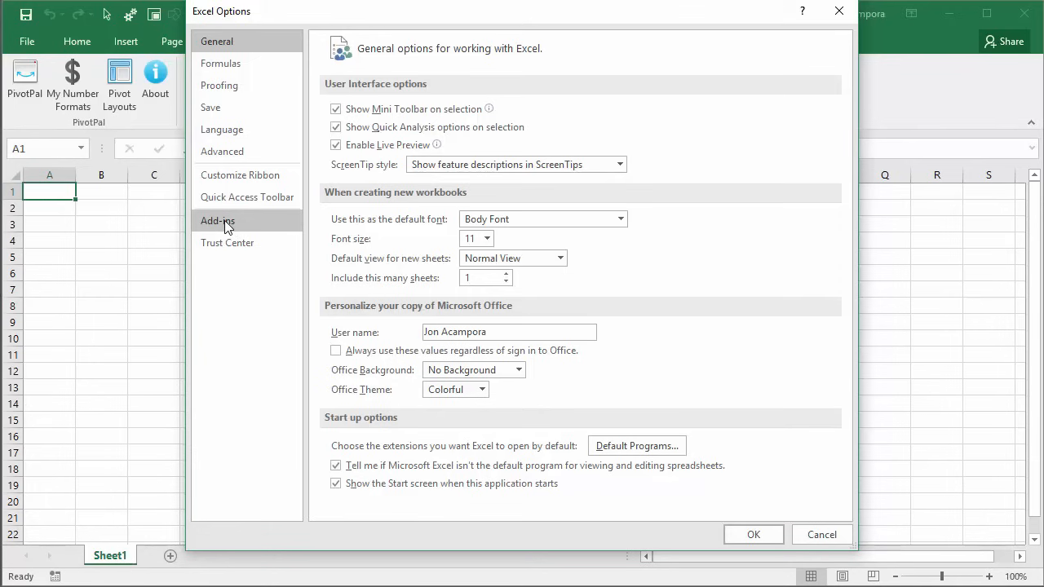
Go to the Add-ins page and choose Disabled Items in the Manage list
{"action": "left_click", "coordinate": [217, 220]}
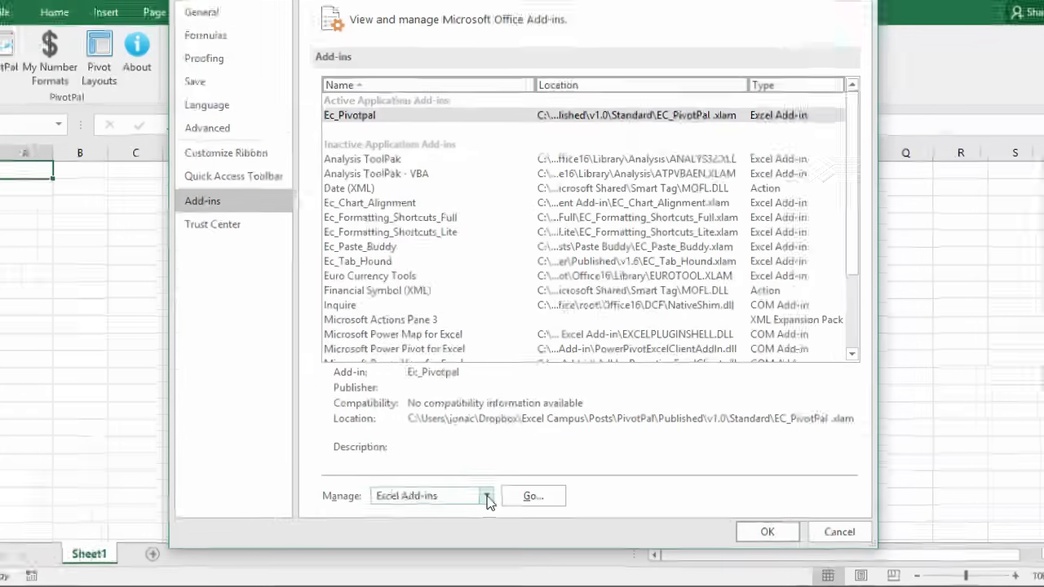
{"action": "left_click", "coordinate": [489, 496]}
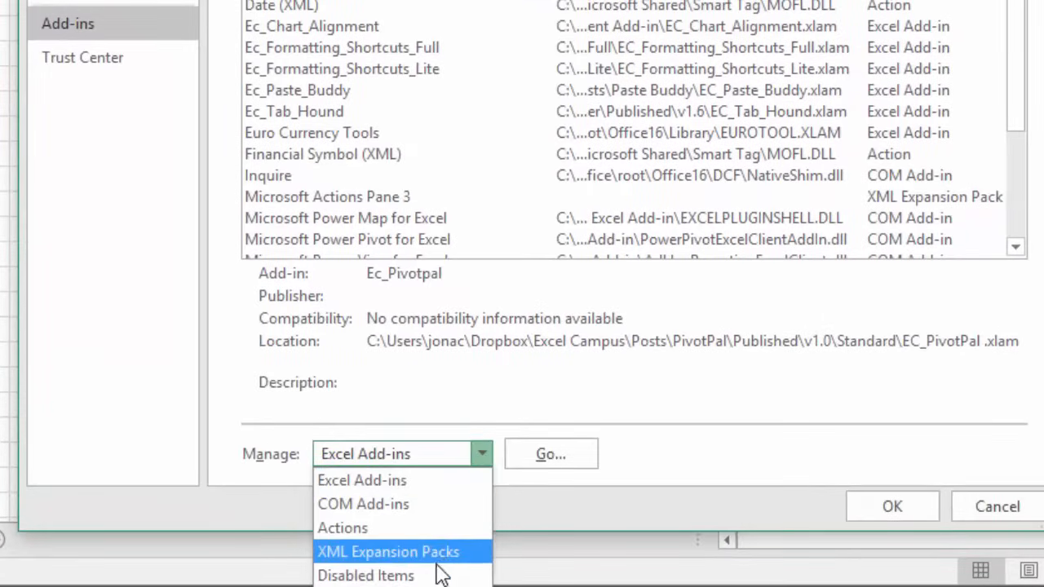
{"action": "left_click", "coordinate": [366, 575]}
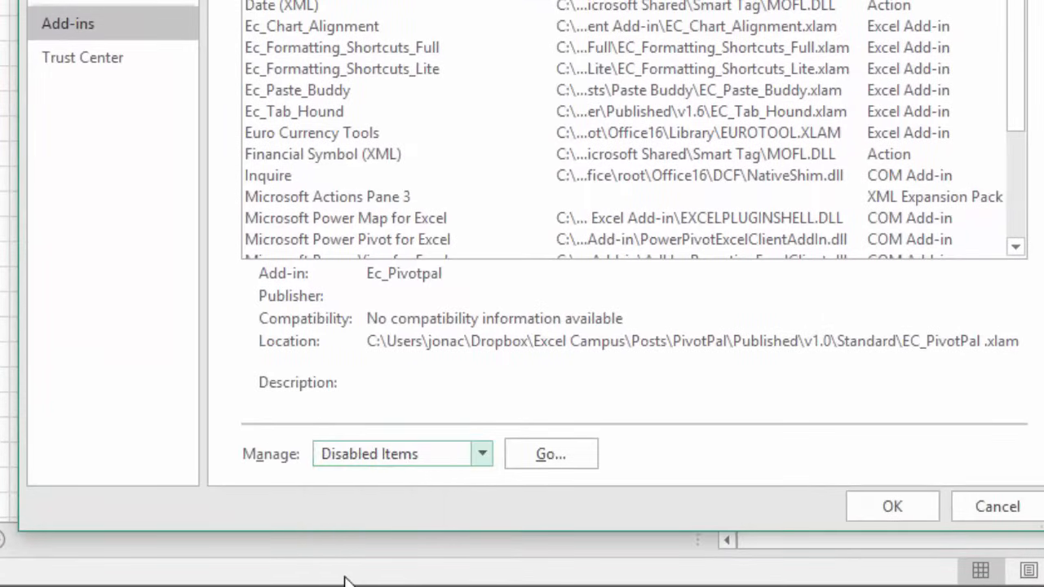
Open the Disabled Items dialog, which shows no disabled add-ins
{"action": "left_click", "coordinate": [550, 453]}
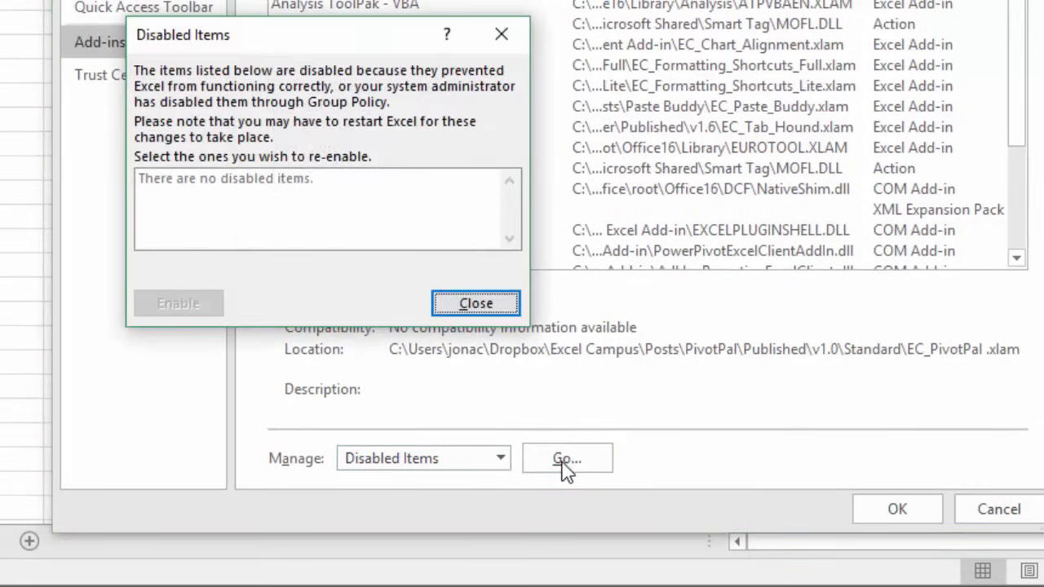
{"action": "mouse_move", "coordinate": [143, 189]}
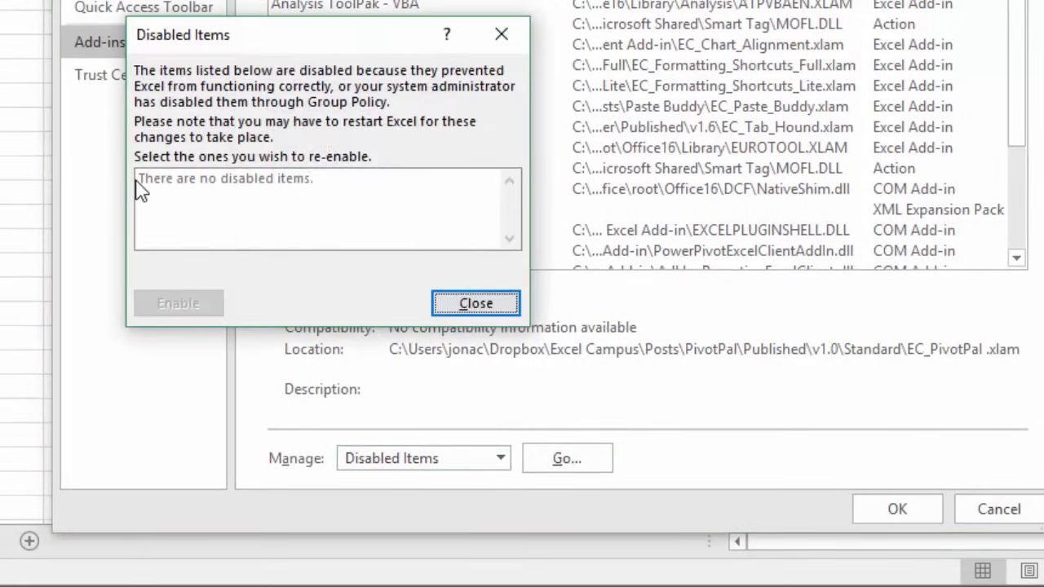
{"action": "mouse_move", "coordinate": [278, 191]}
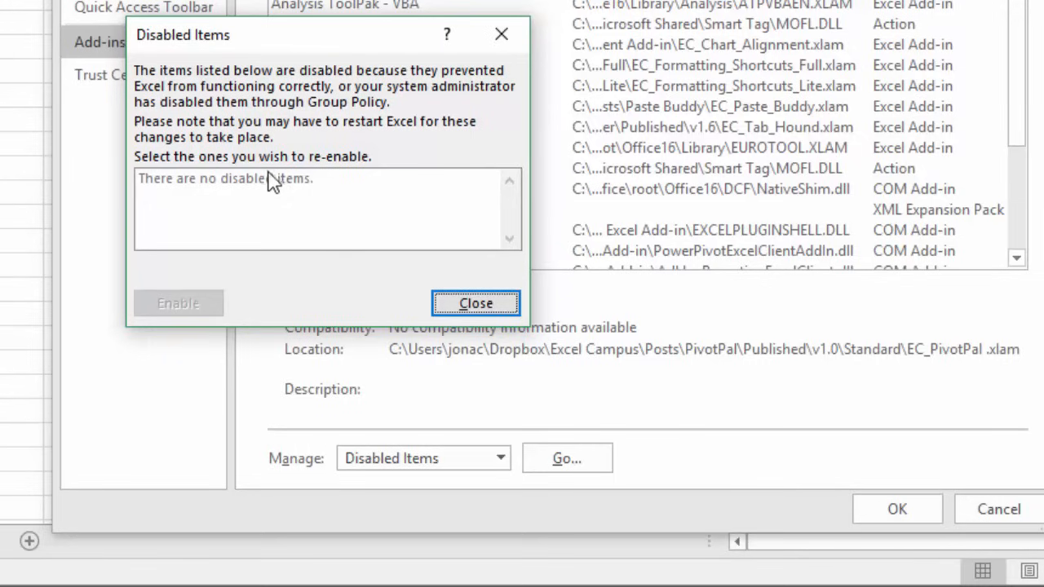
{"action": "mouse_move", "coordinate": [281, 188]}
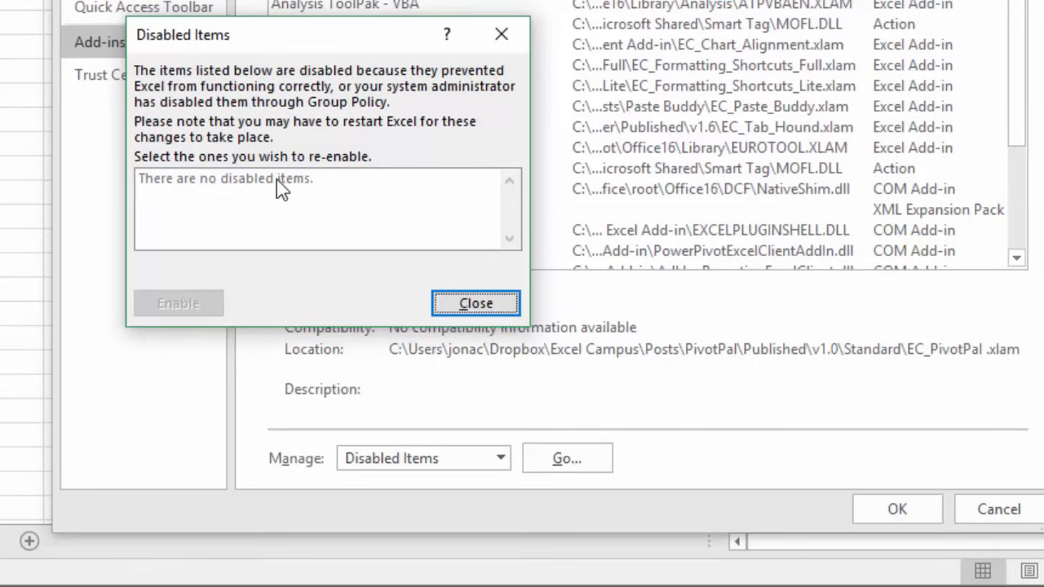
{"action": "mouse_move", "coordinate": [188, 191]}
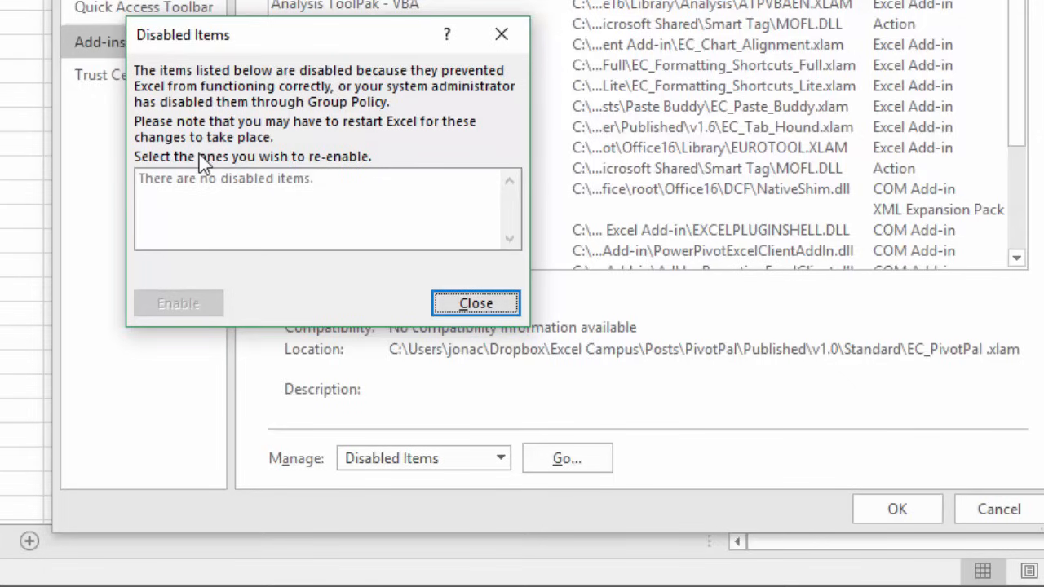
{"action": "mouse_move", "coordinate": [208, 192]}
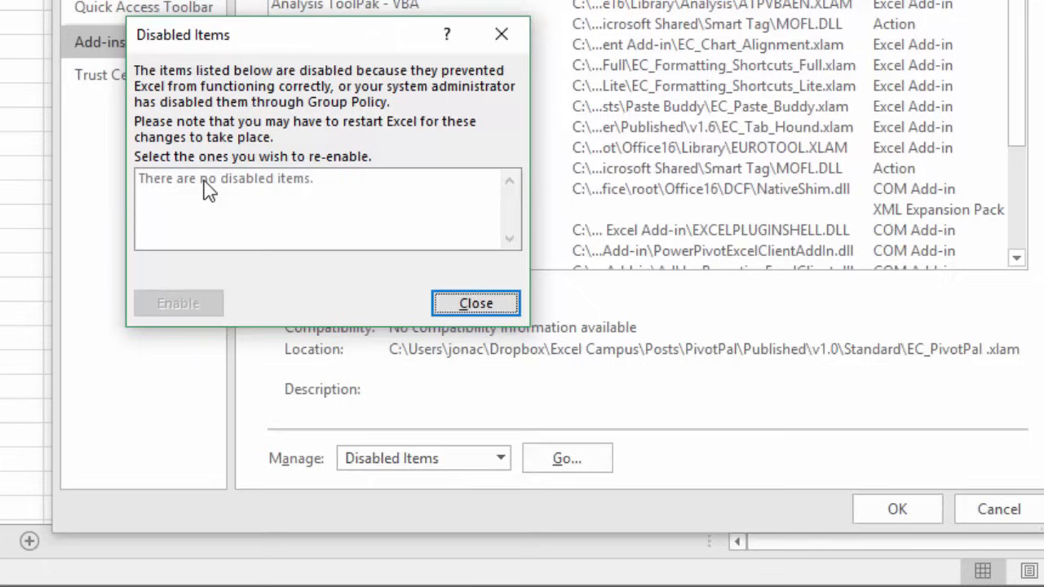
{"action": "mouse_move", "coordinate": [200, 314]}
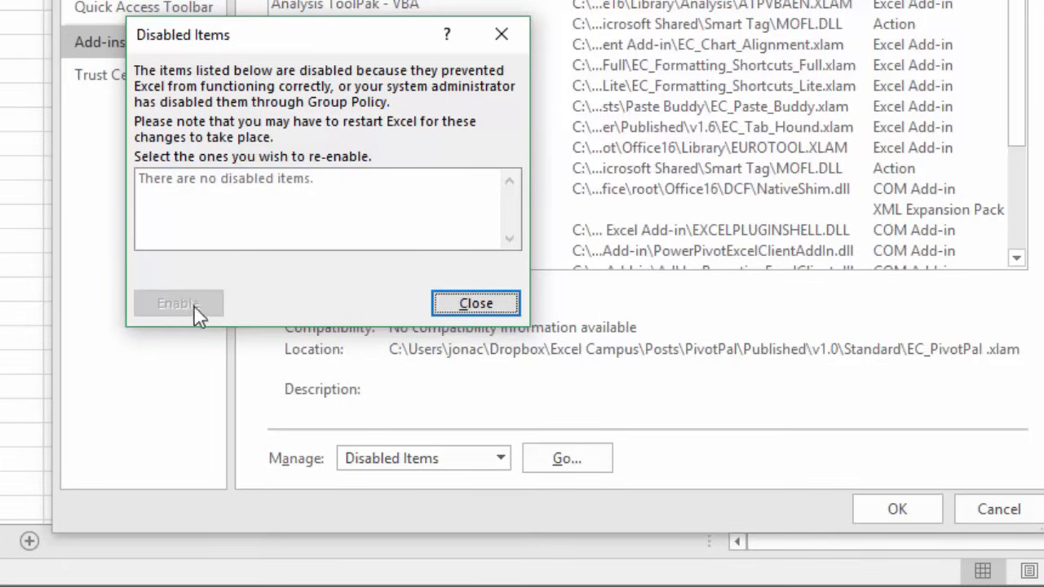
{"action": "mouse_move", "coordinate": [182, 325]}
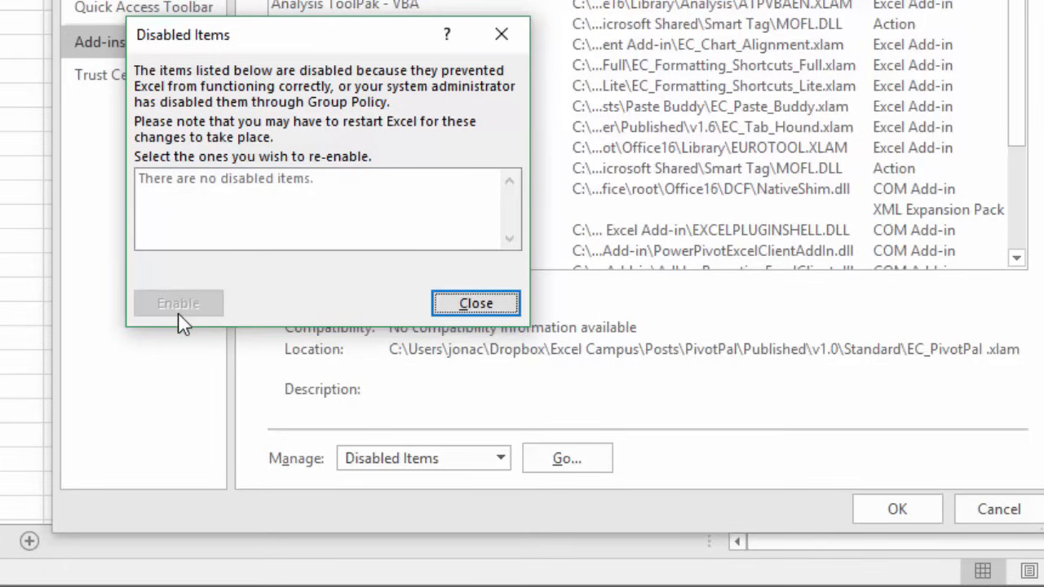
{"action": "mouse_move", "coordinate": [343, 308]}
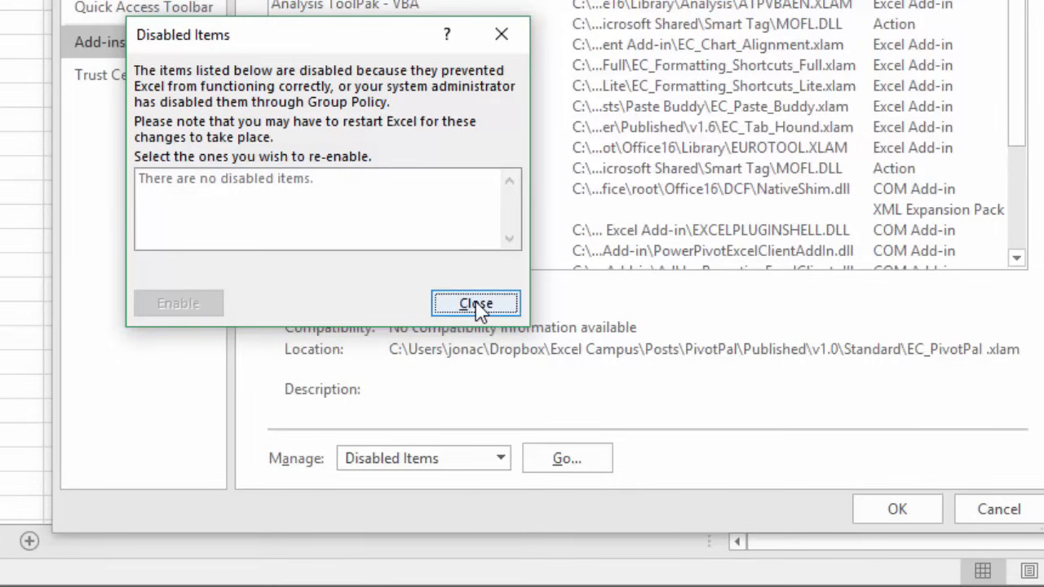
Close the empty Disabled Items list and set Manage back to Excel Add-ins
{"action": "left_click", "coordinate": [476, 303]}
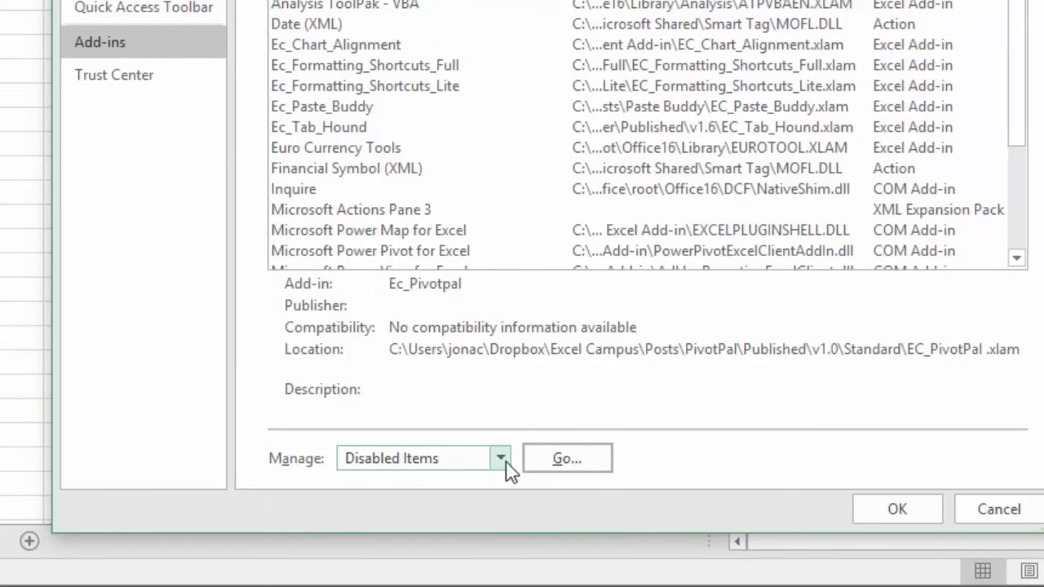
{"action": "left_click", "coordinate": [500, 457]}
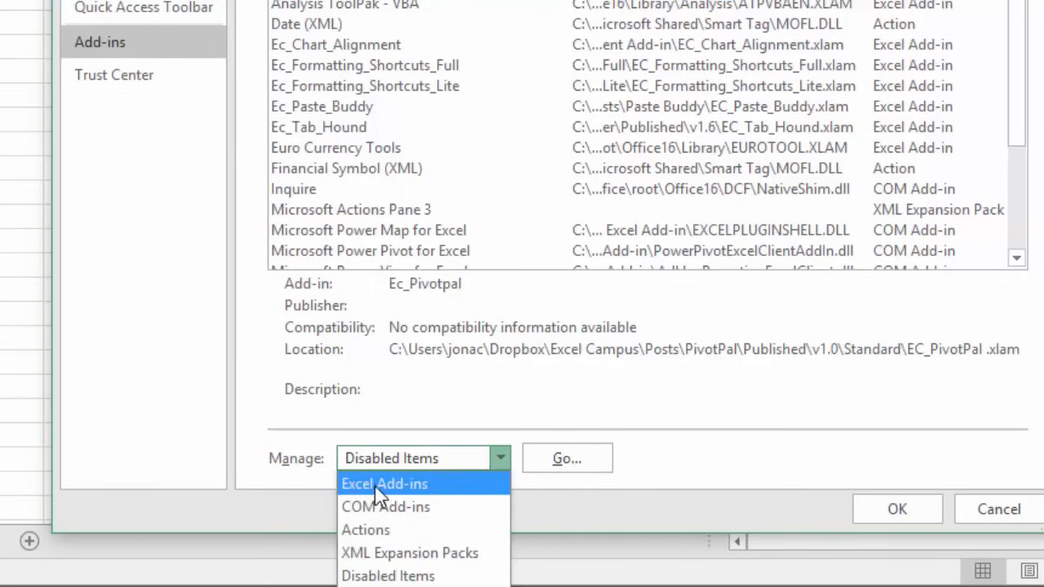
{"action": "left_click", "coordinate": [385, 484]}
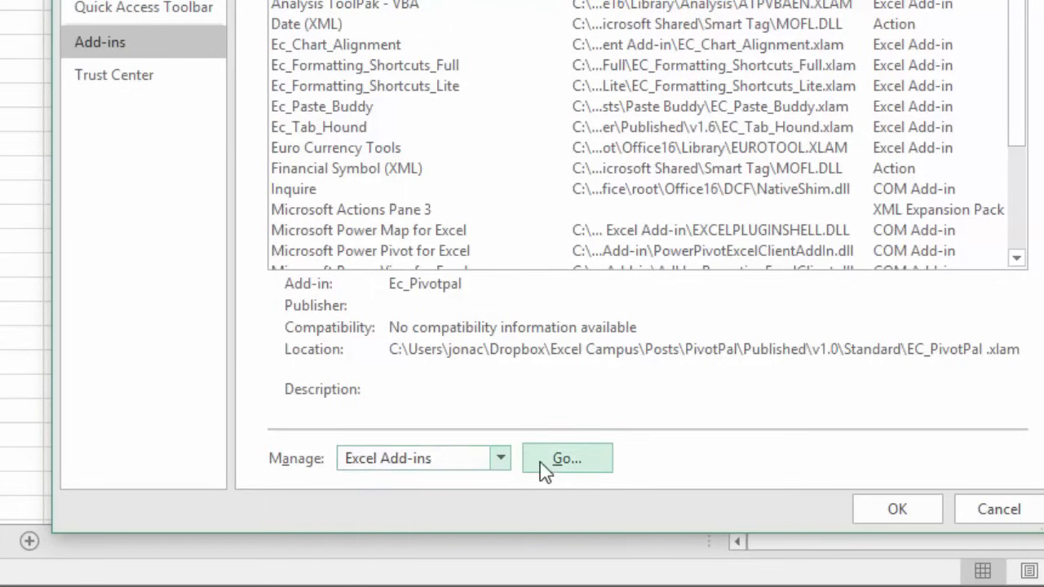
Enable Ec_Tab_Hound alongside Ec_Pivotpal in the Excel Add-ins dialog
{"action": "left_click", "coordinate": [566, 457]}
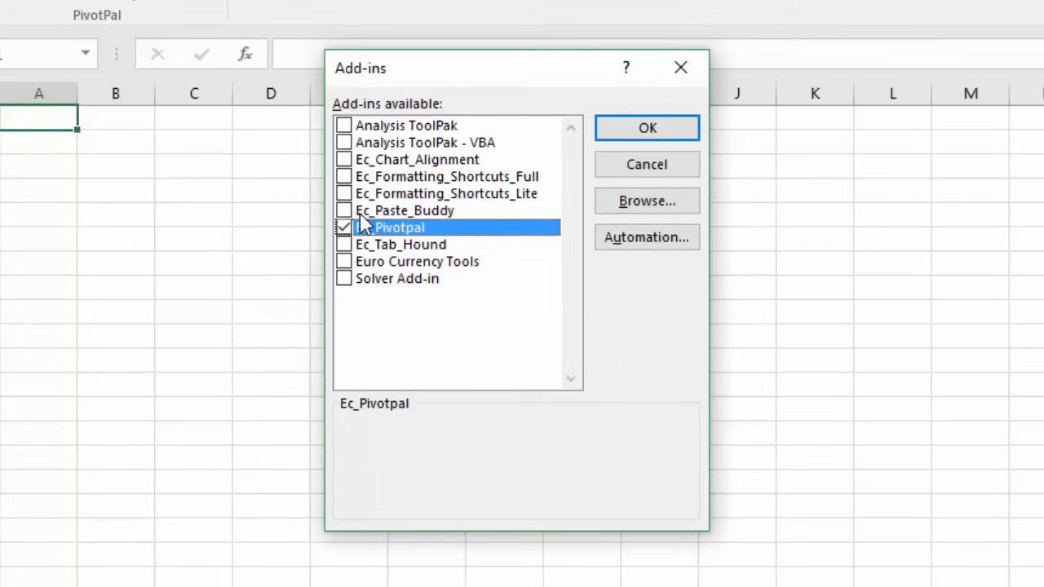
{"action": "left_click", "coordinate": [343, 244]}
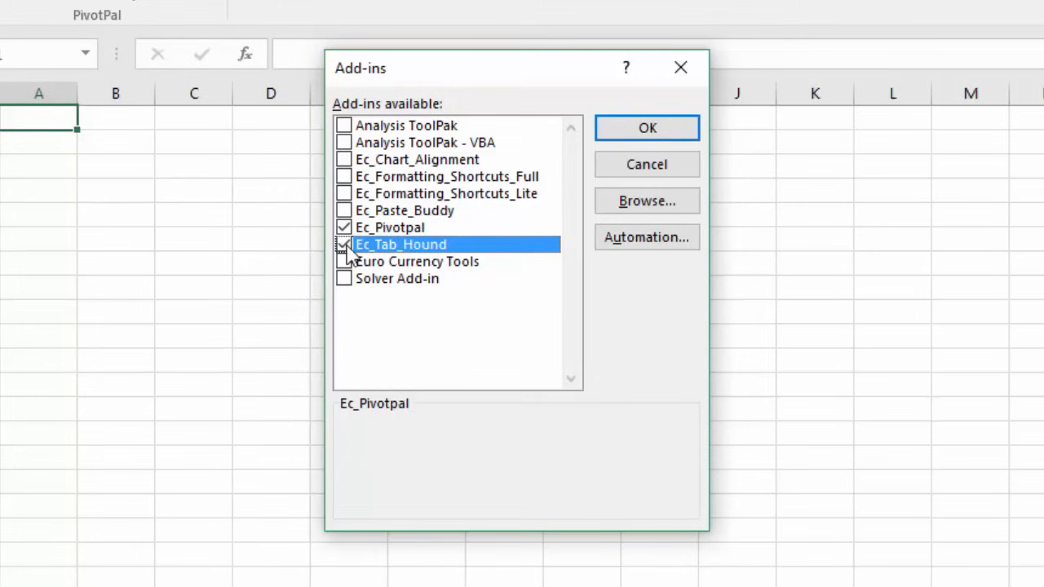
{"action": "left_click", "coordinate": [343, 245]}
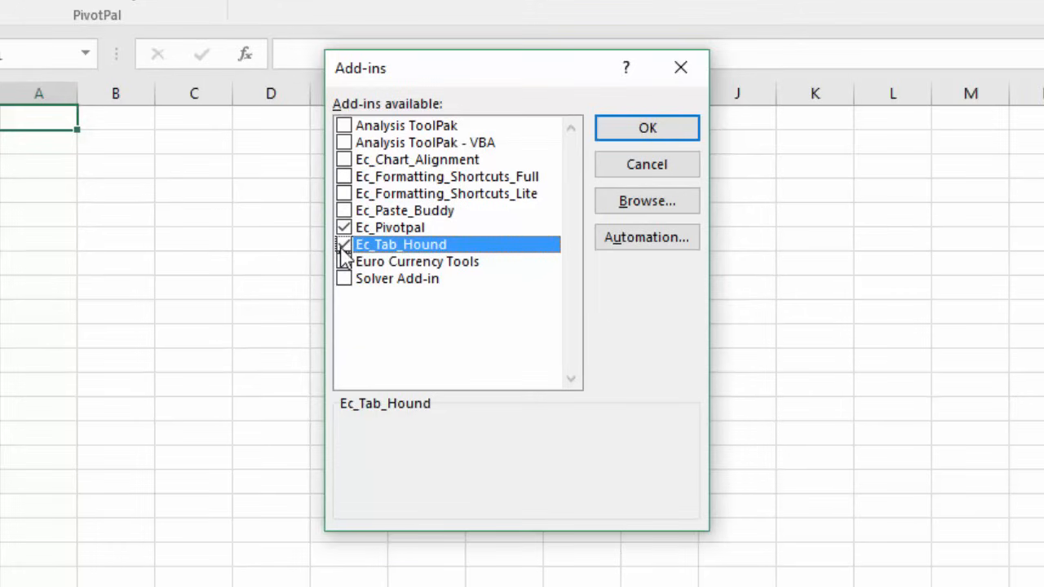
{"action": "left_click", "coordinate": [647, 128]}
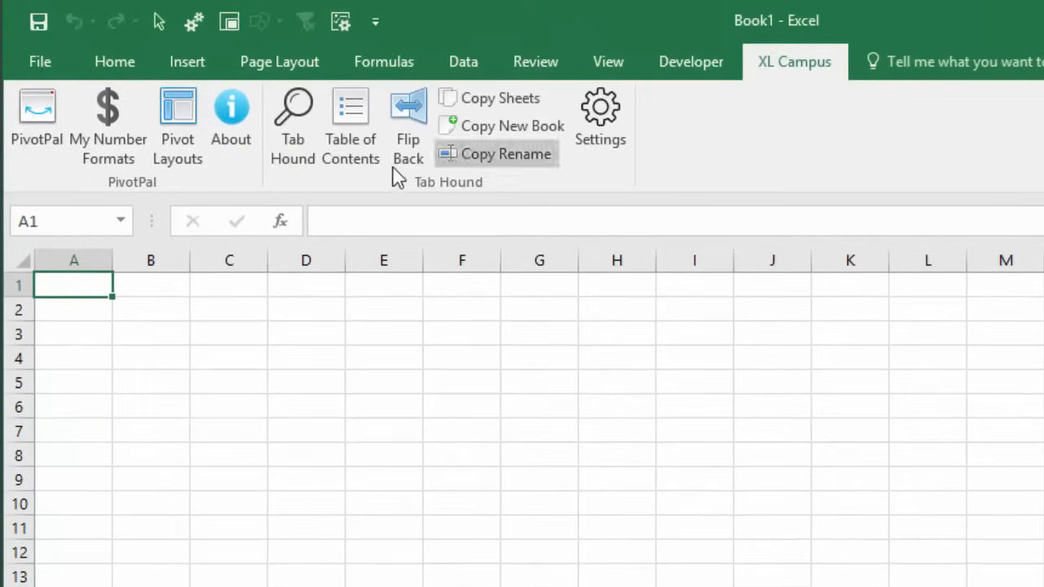
{"action": "mouse_move", "coordinate": [432, 184]}
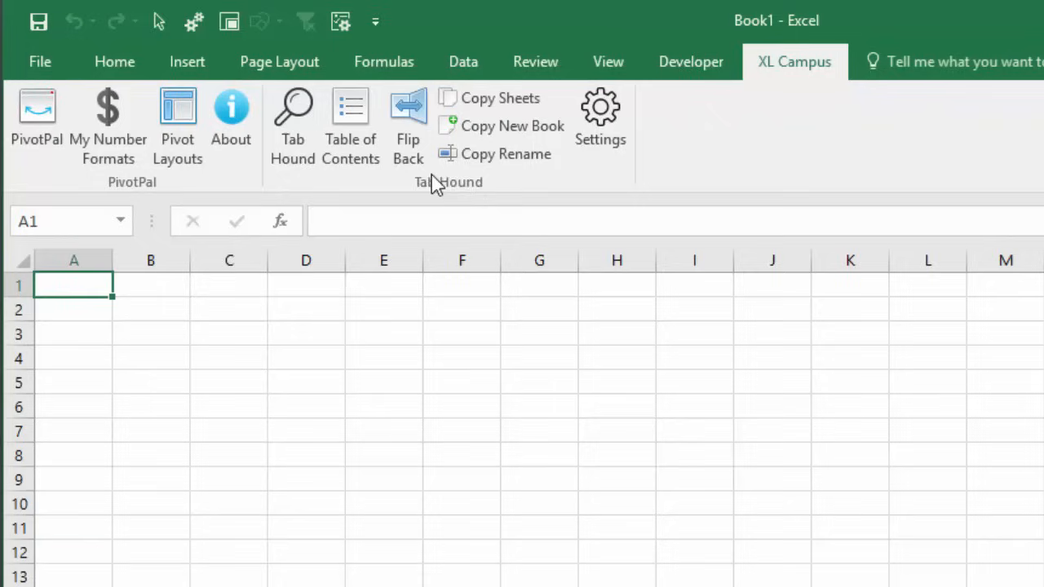
{"action": "mouse_move", "coordinate": [429, 298]}
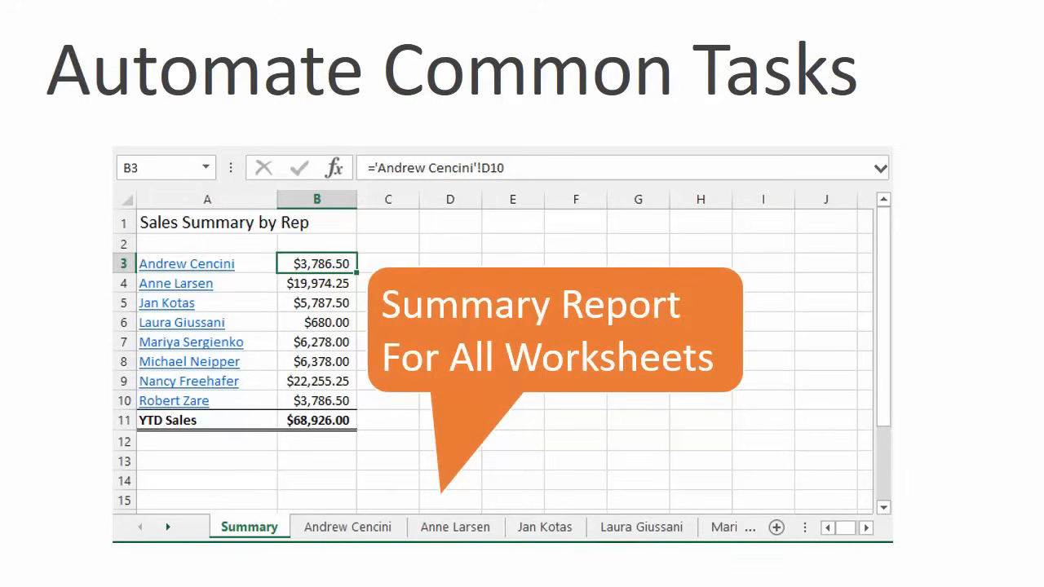
Advance to the "Export Sheets Userform" slide
{"action": "key", "text": "right"}
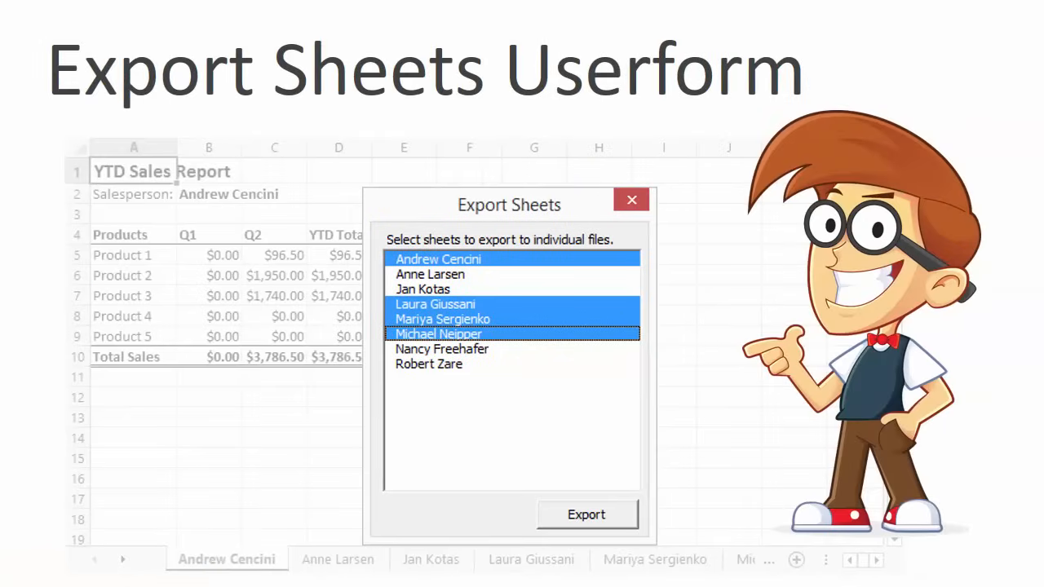